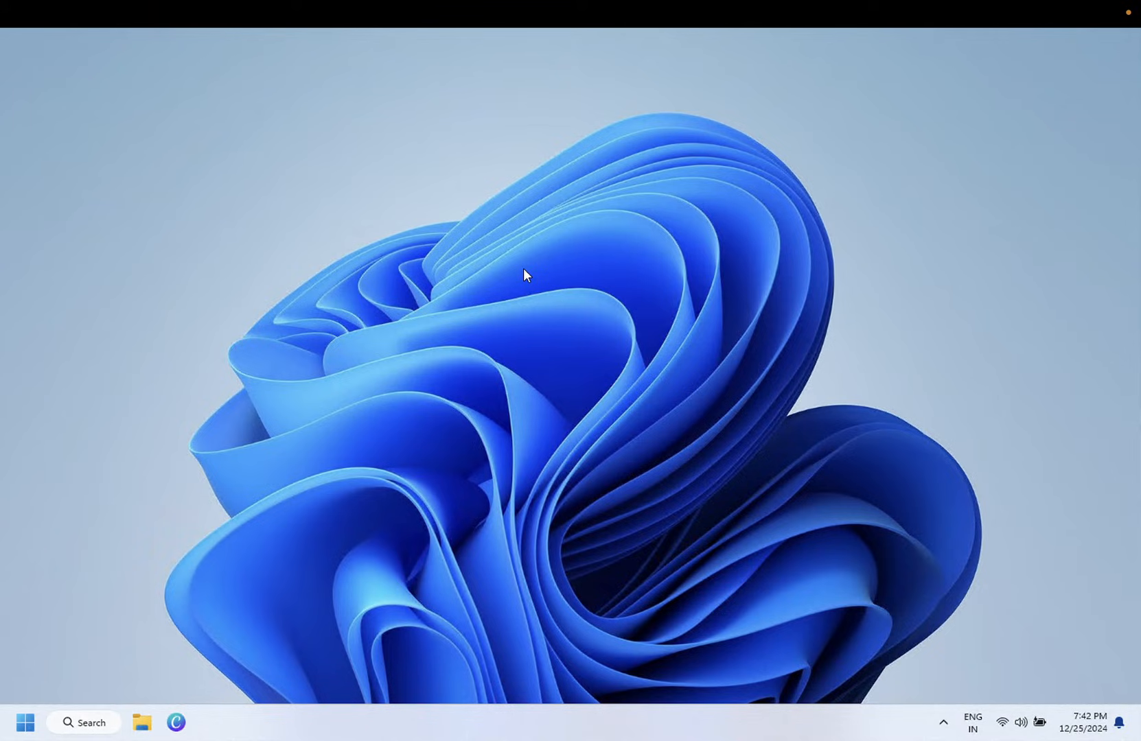
mouse_move(92, 722)
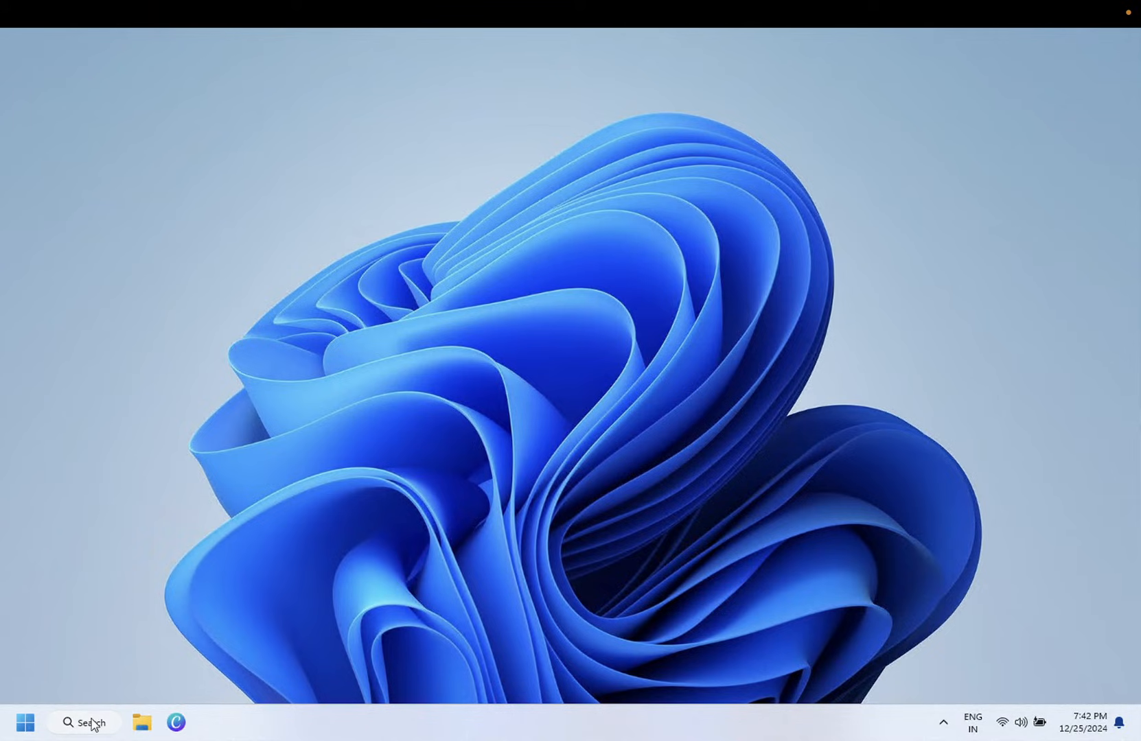
Search Windows for 'control Panel' to open it, then search 'edit po' for Edit power plan.
left_click(83, 722)
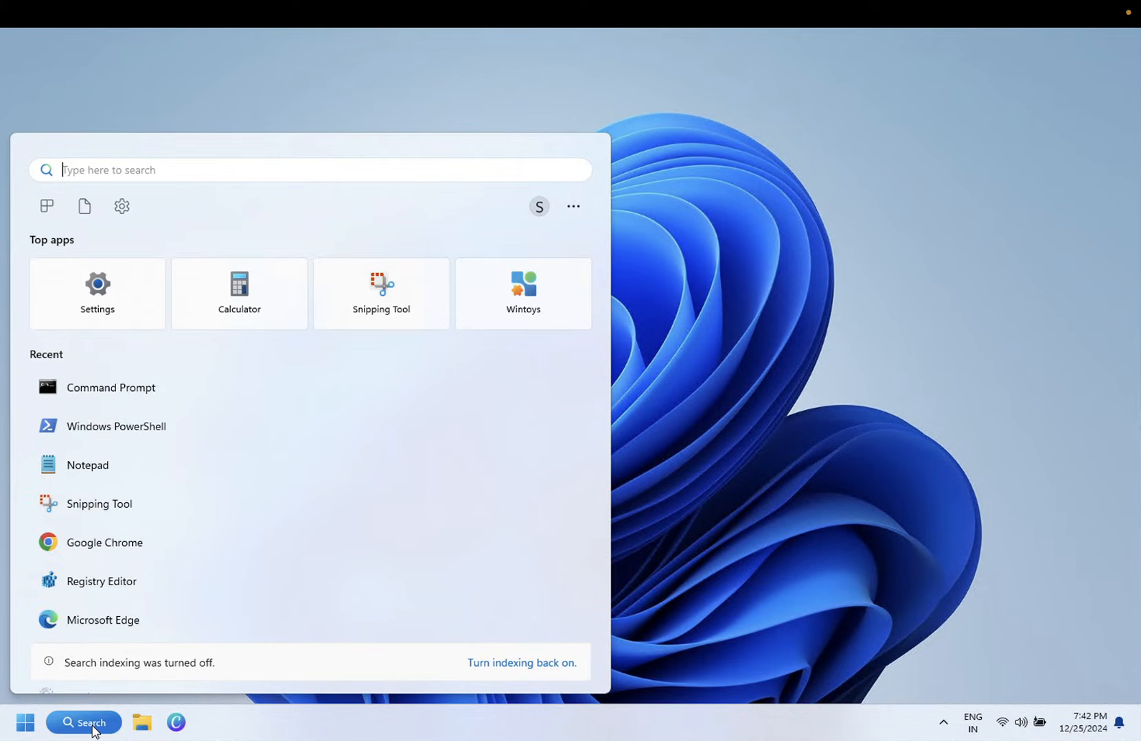
type("control Panel")
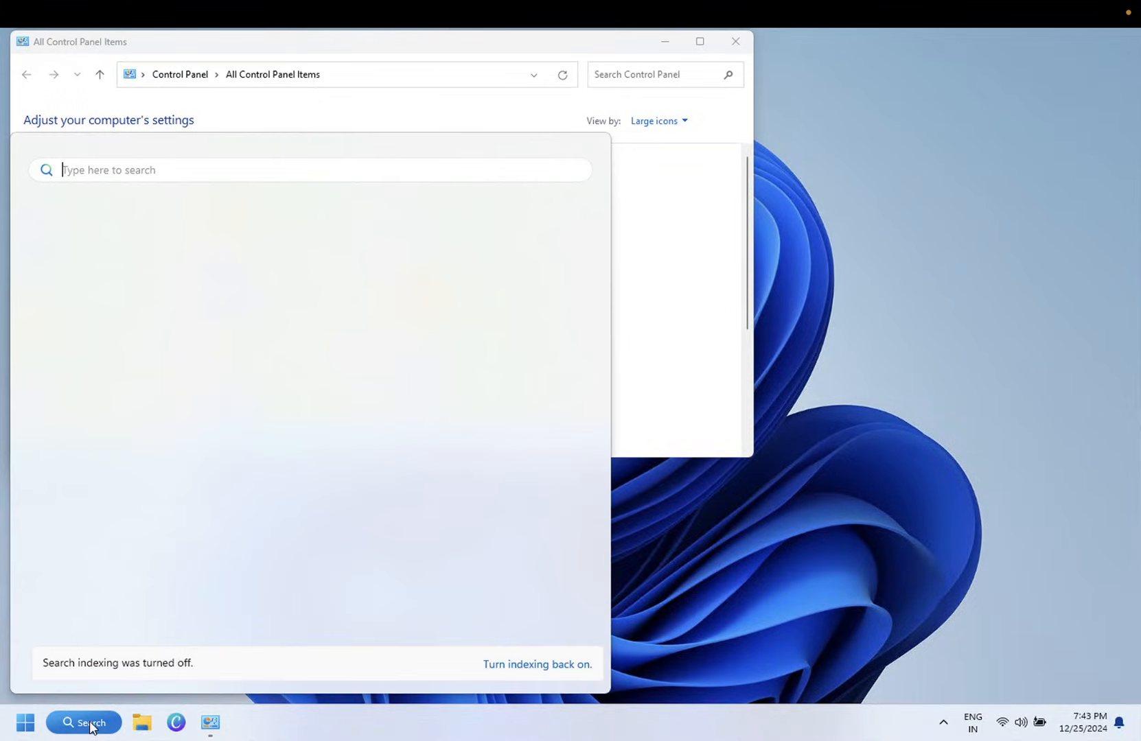
type("edit")
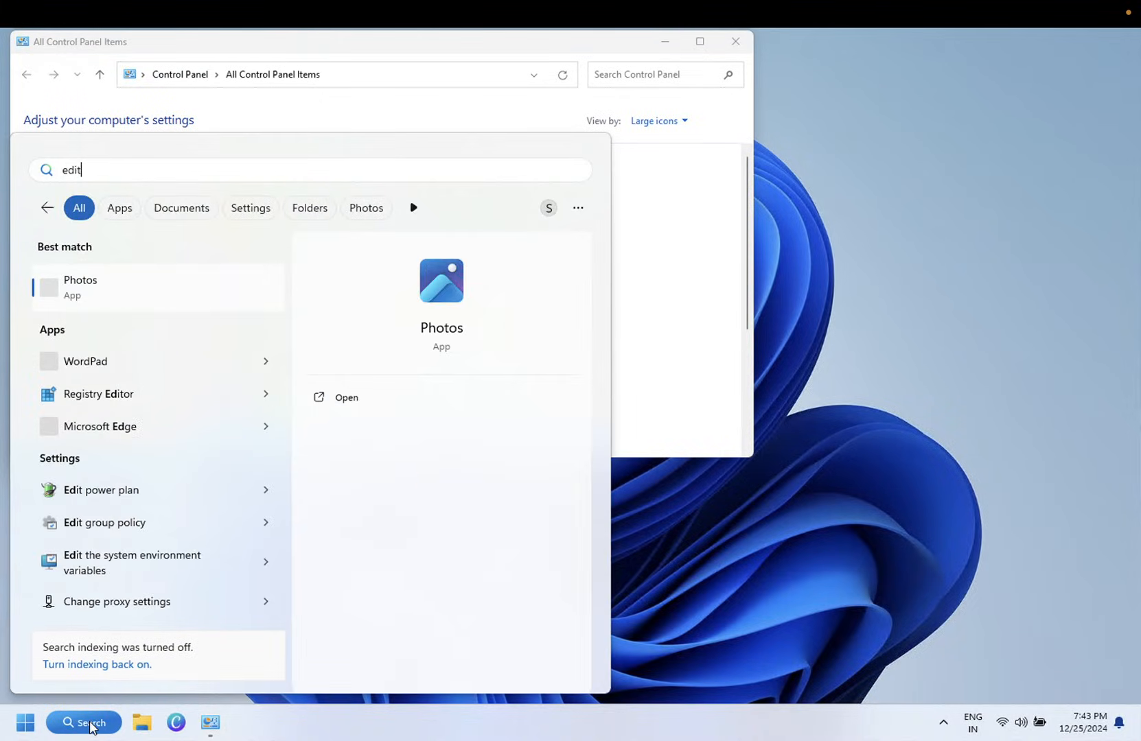
type("po")
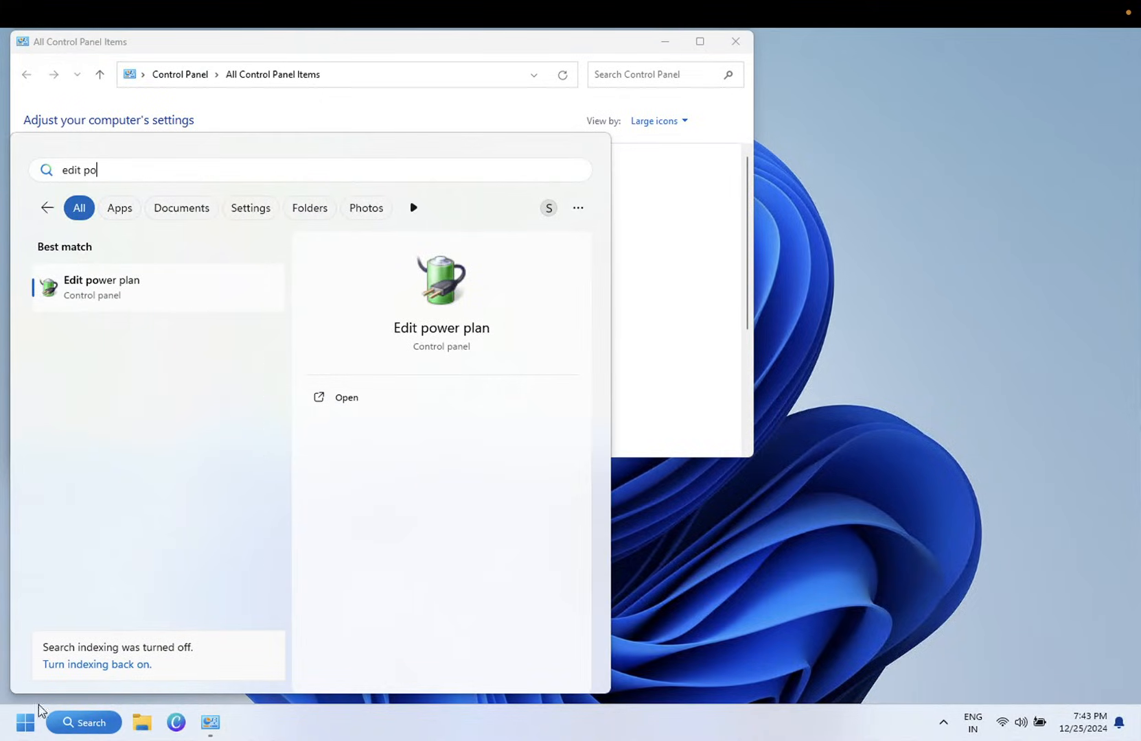
mouse_move(144, 293)
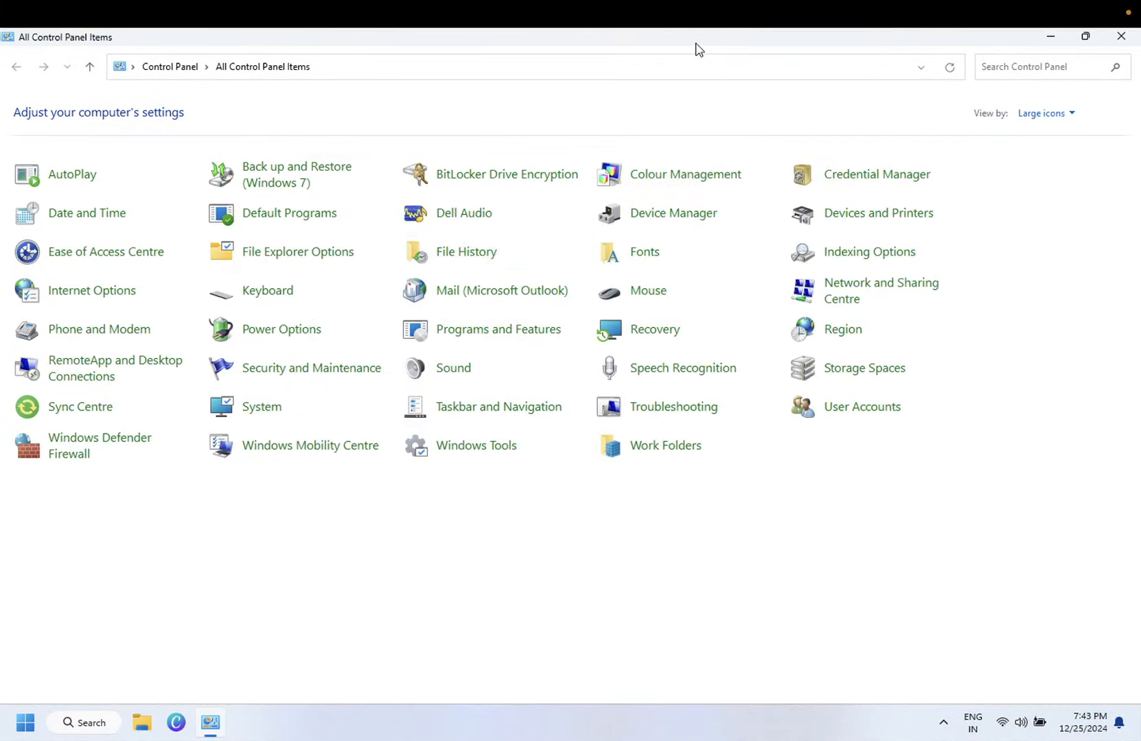
Keep Control Panel items as Large icons and go to Power Options.
left_click(1043, 113)
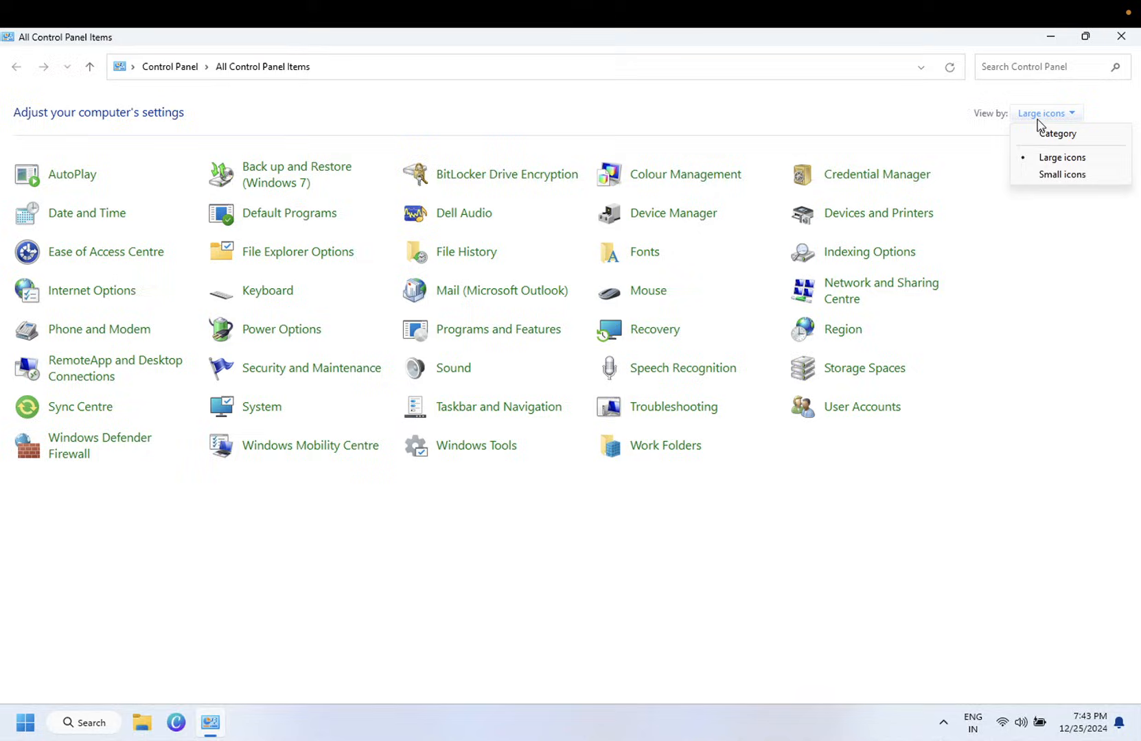
left_click(1057, 133)
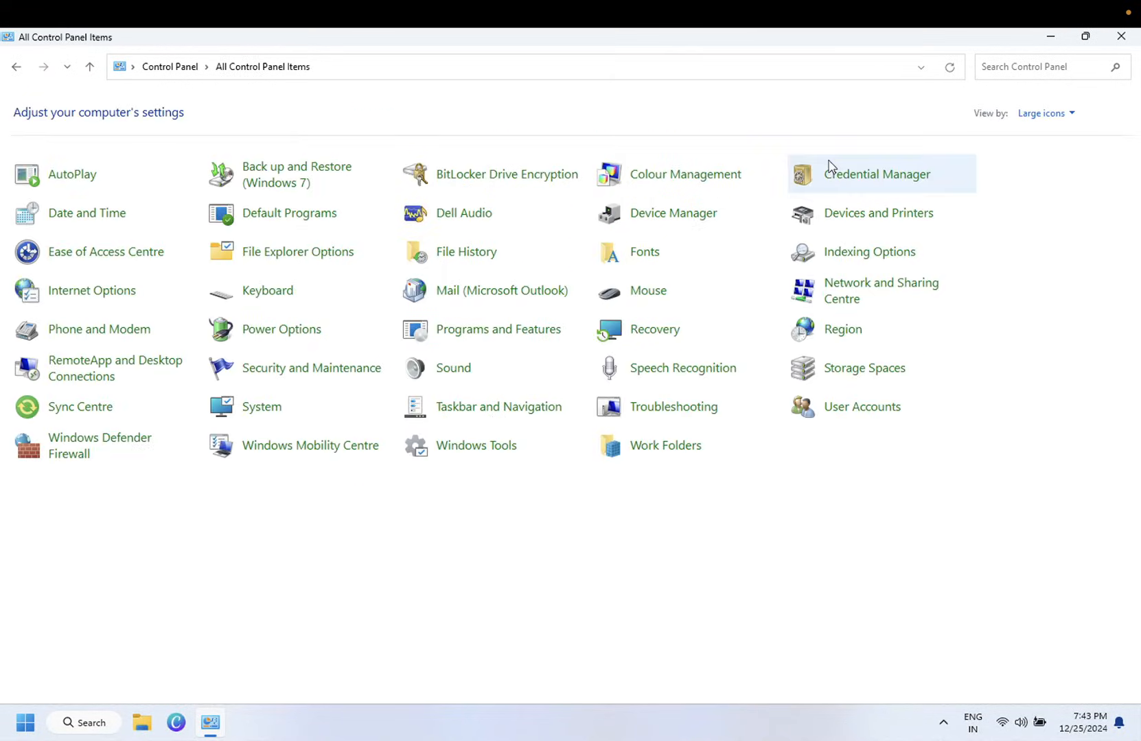
mouse_move(282, 329)
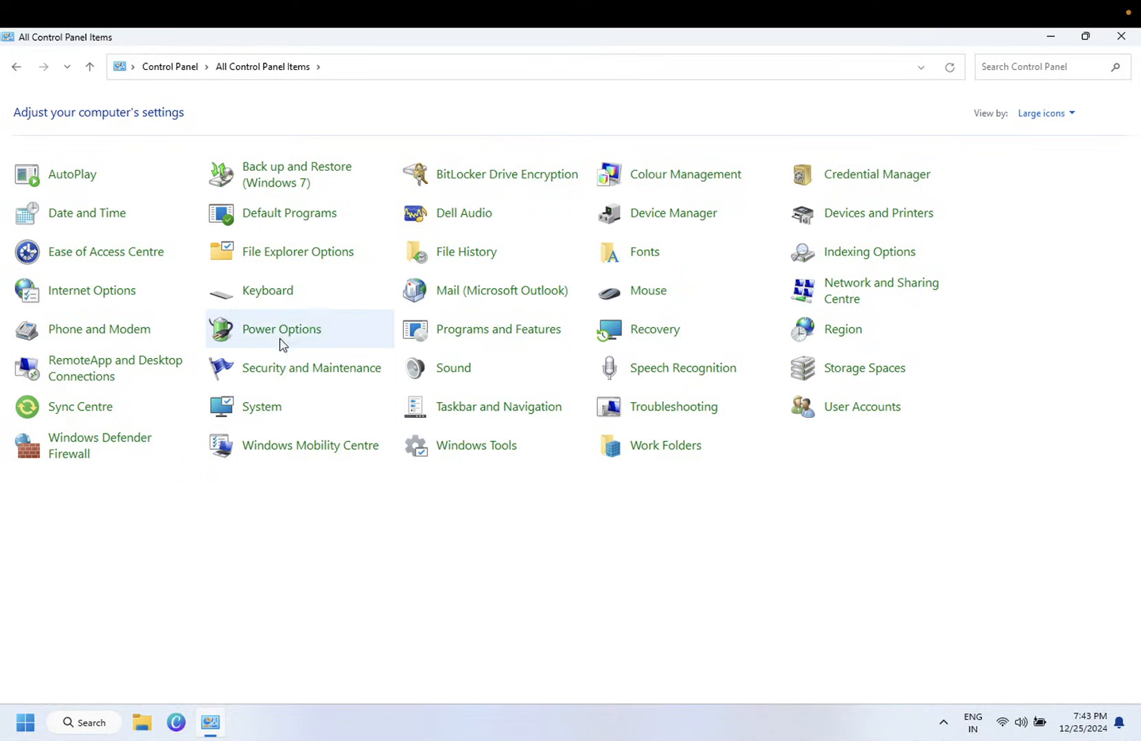
mouse_move(281, 329)
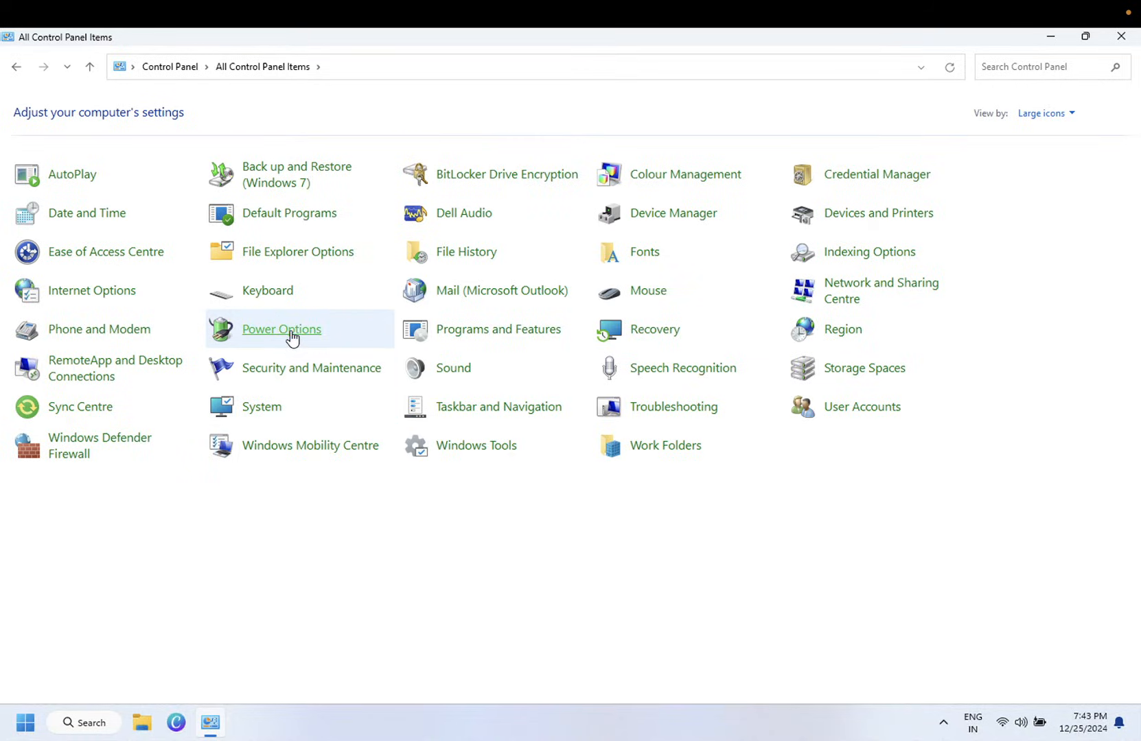
left_click(280, 329)
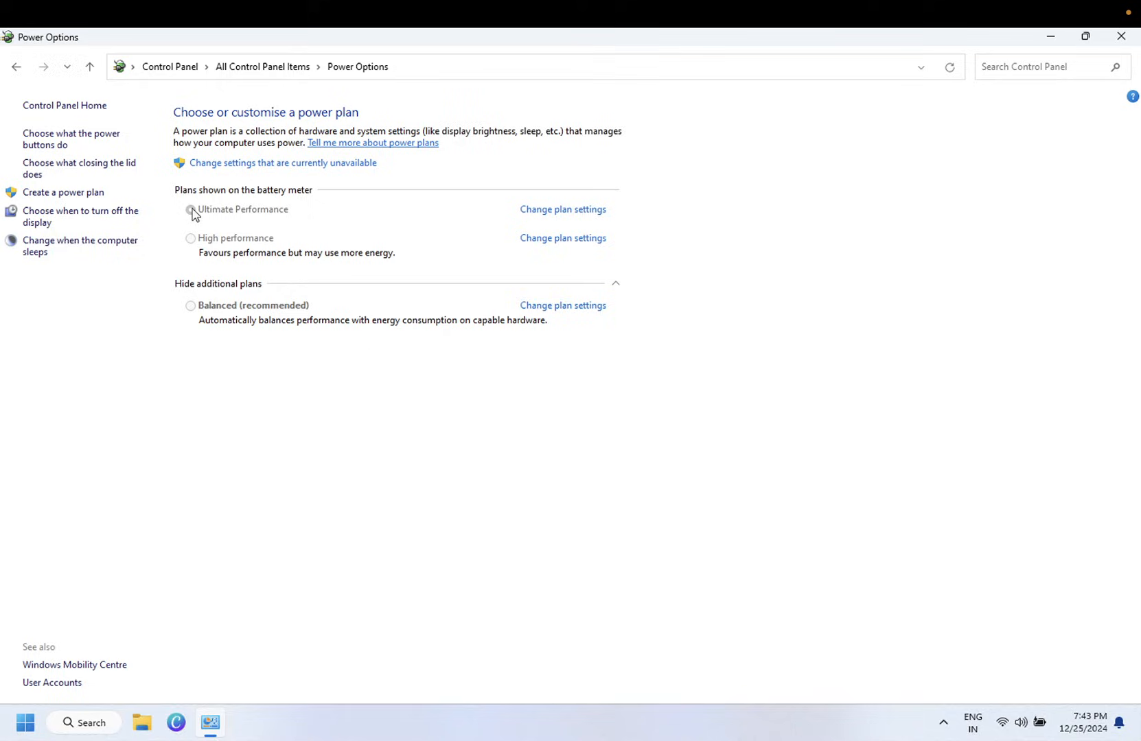
Select the Ultimate Performance plan and go to its Change plan settings page.
left_click(190, 210)
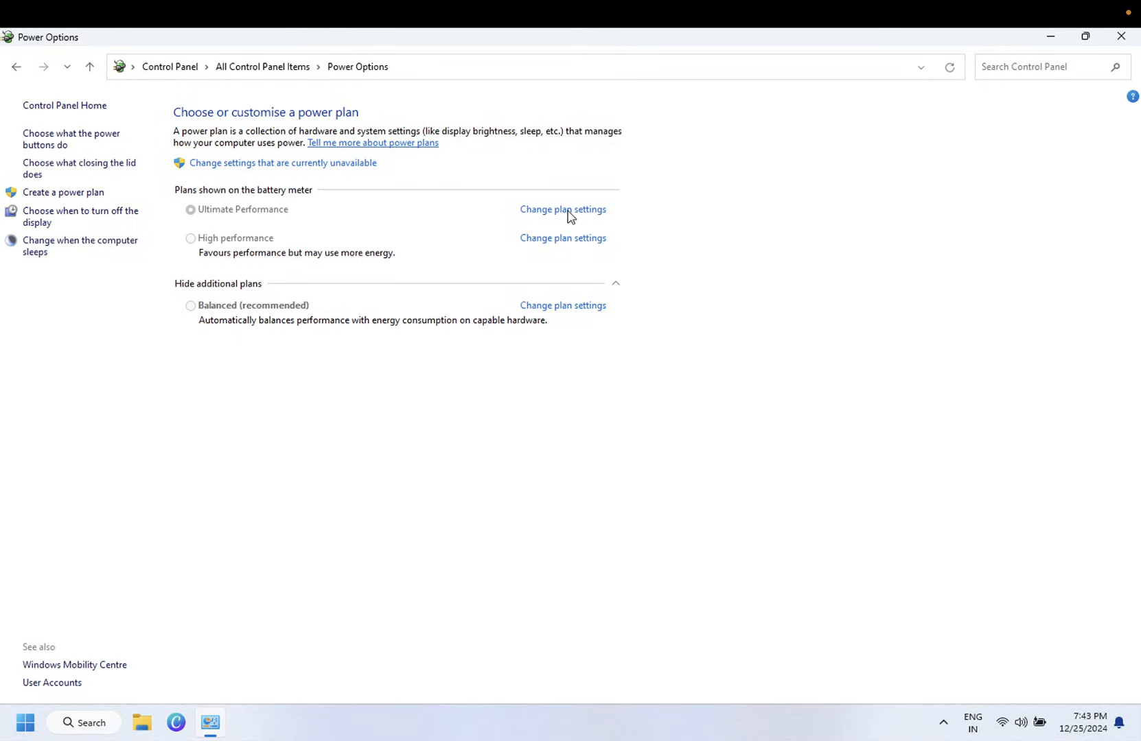
left_click(562, 210)
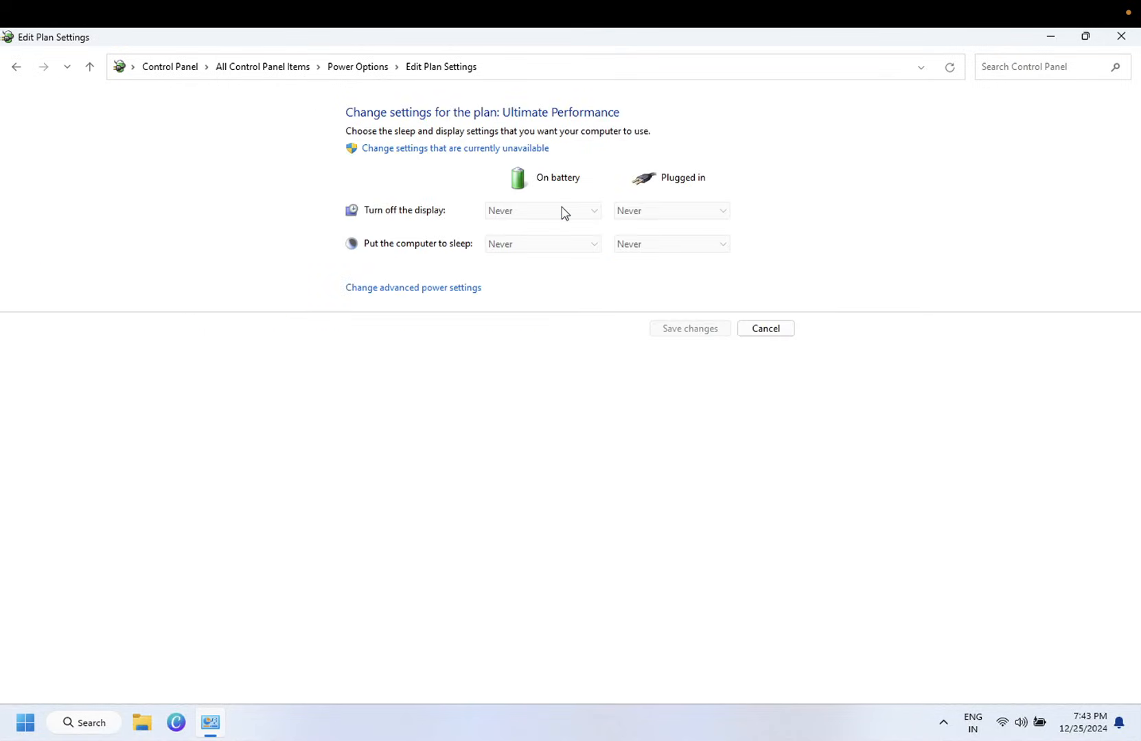
mouse_move(484, 229)
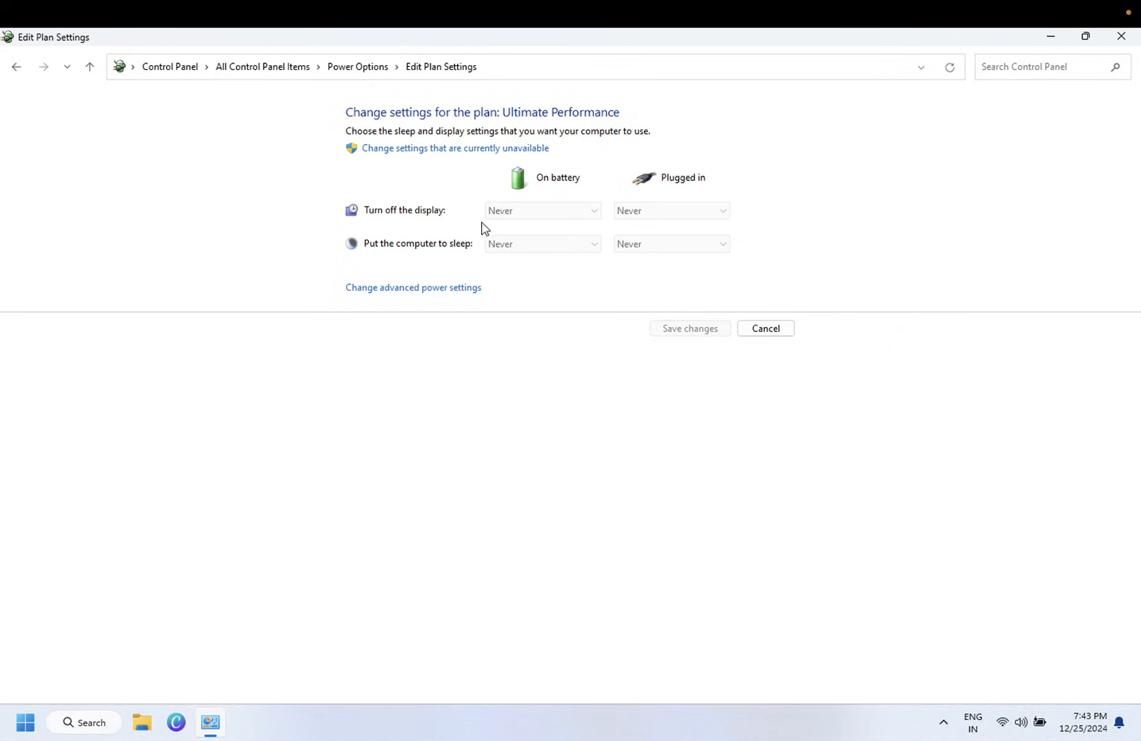
mouse_move(446, 152)
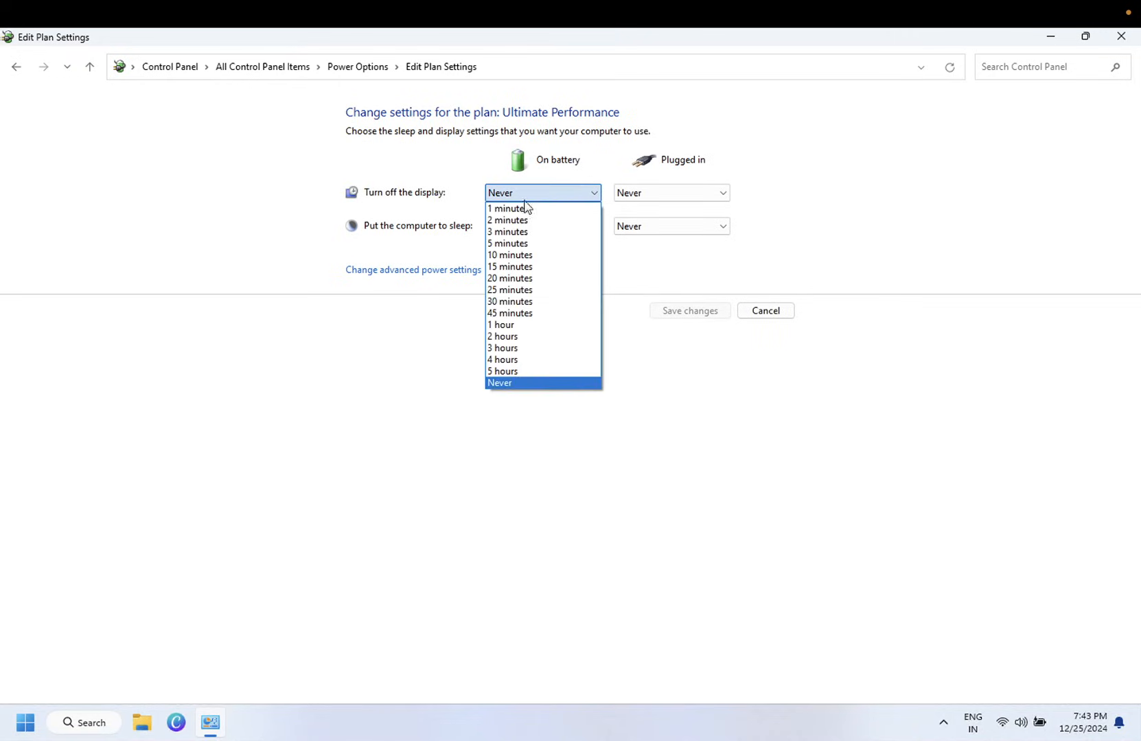
Set display-off and sleep to Never on battery and plugged in, then save the plan.
left_click(541, 227)
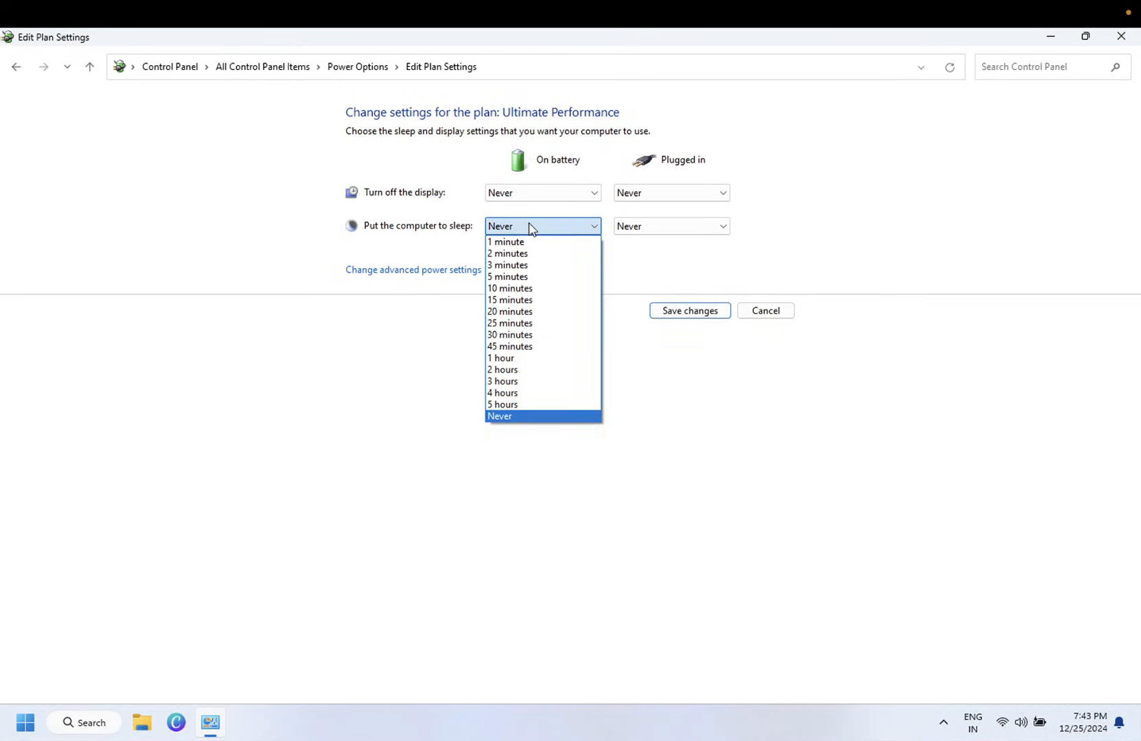
left_click(499, 416)
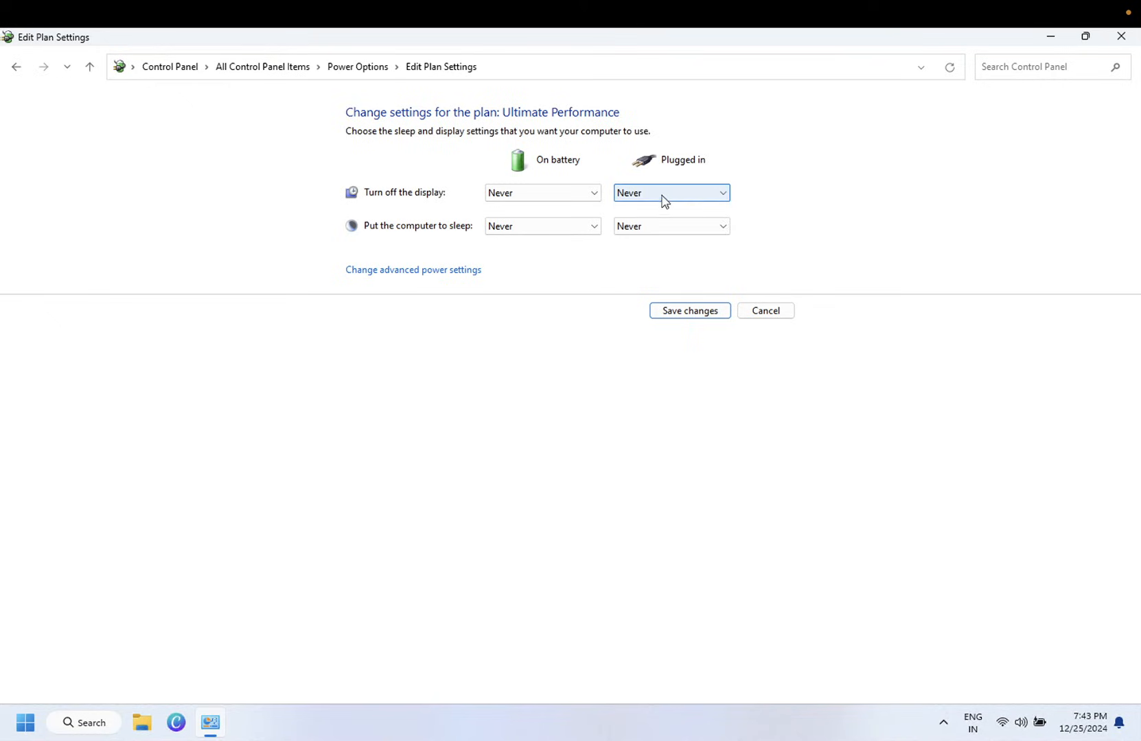
left_click(670, 227)
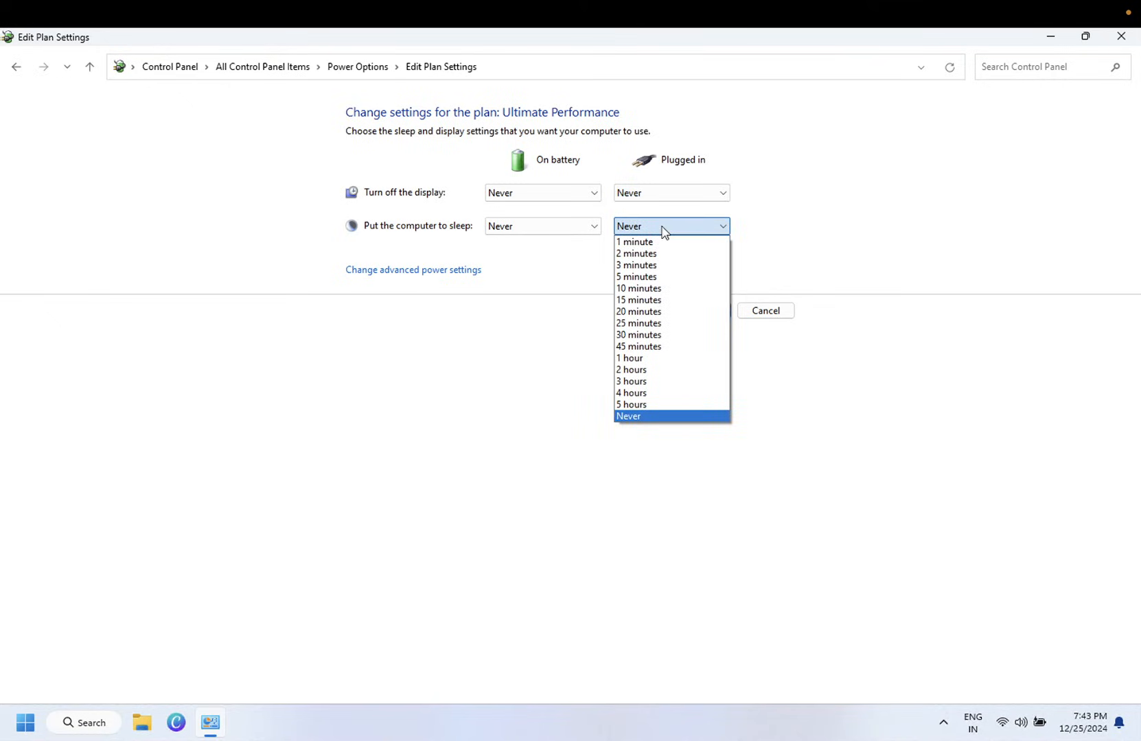
left_click(670, 416)
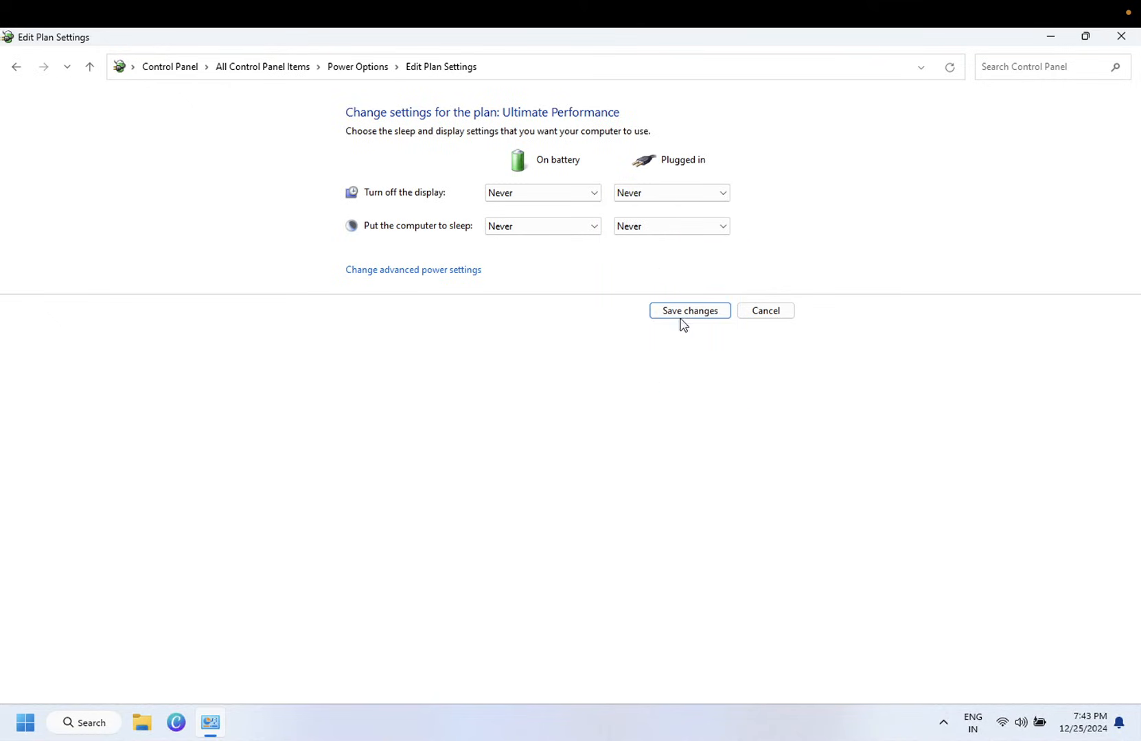
left_click(687, 310)
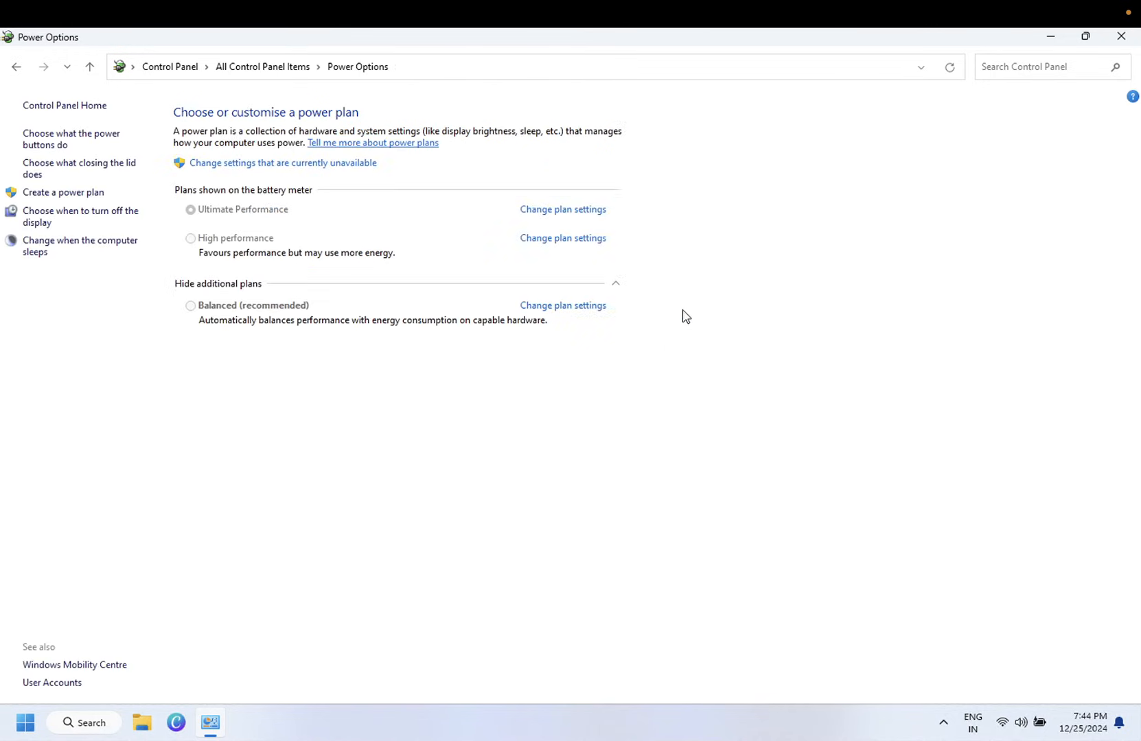
mouse_move(502, 269)
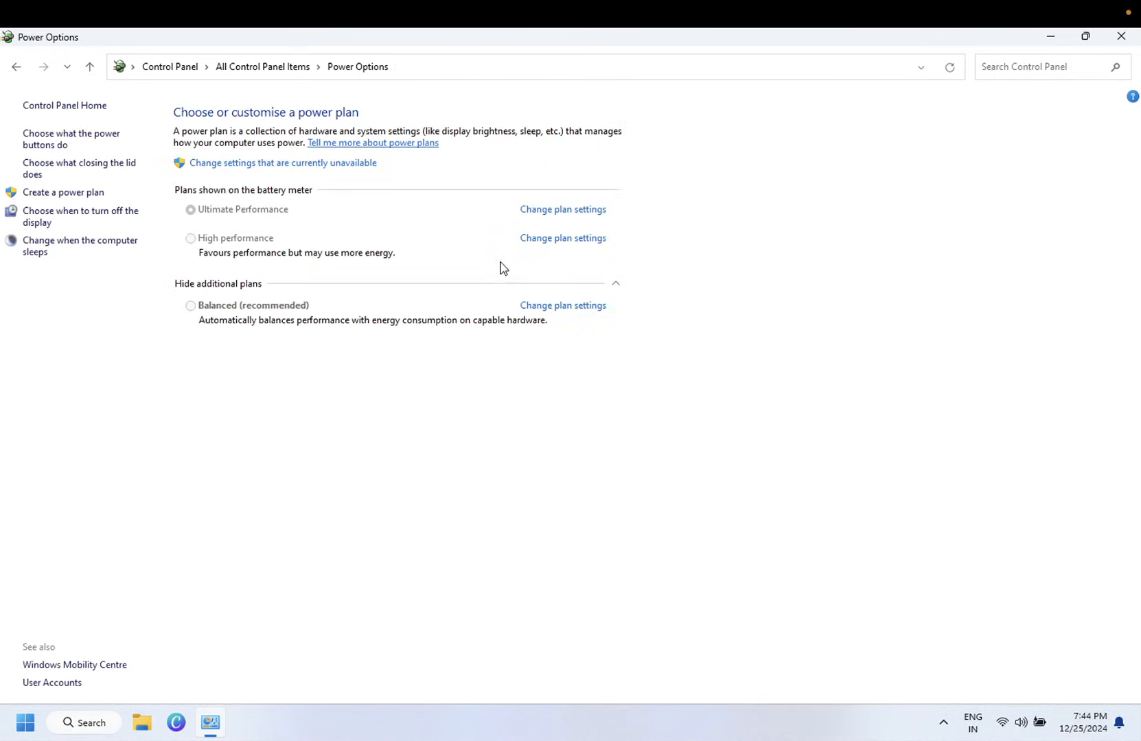
Go back into Ultimate Performance plan settings and bring up Change advanced power settings.
left_click(561, 210)
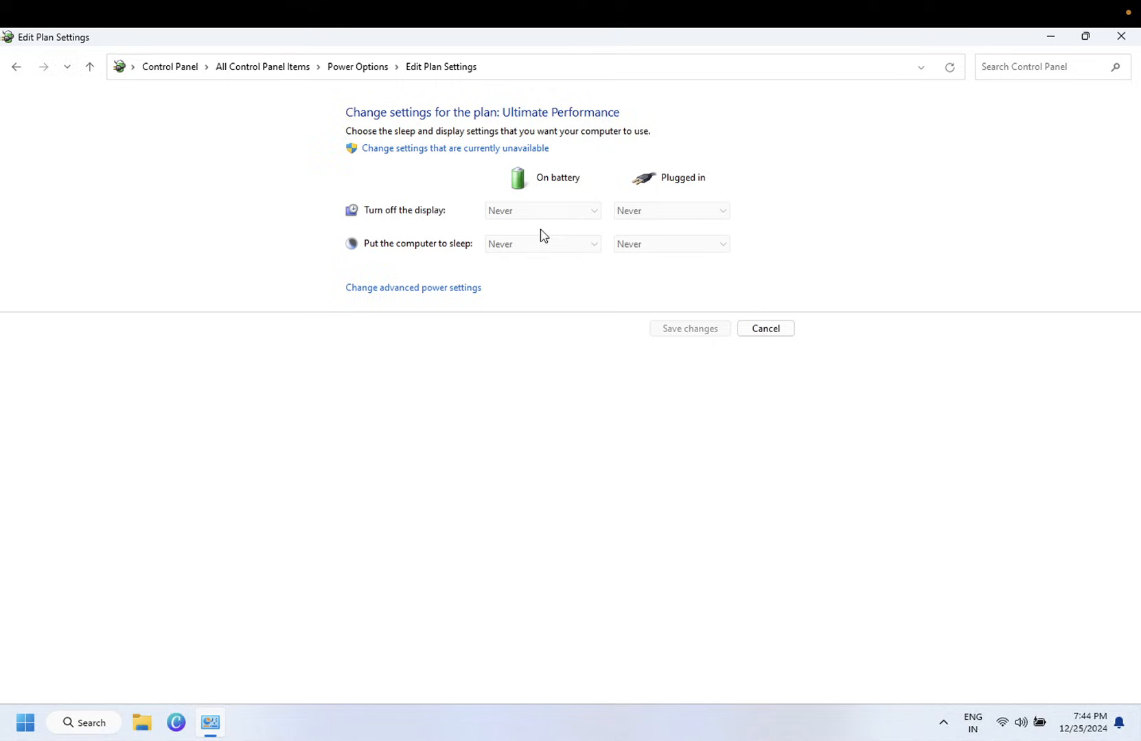
left_click(454, 148)
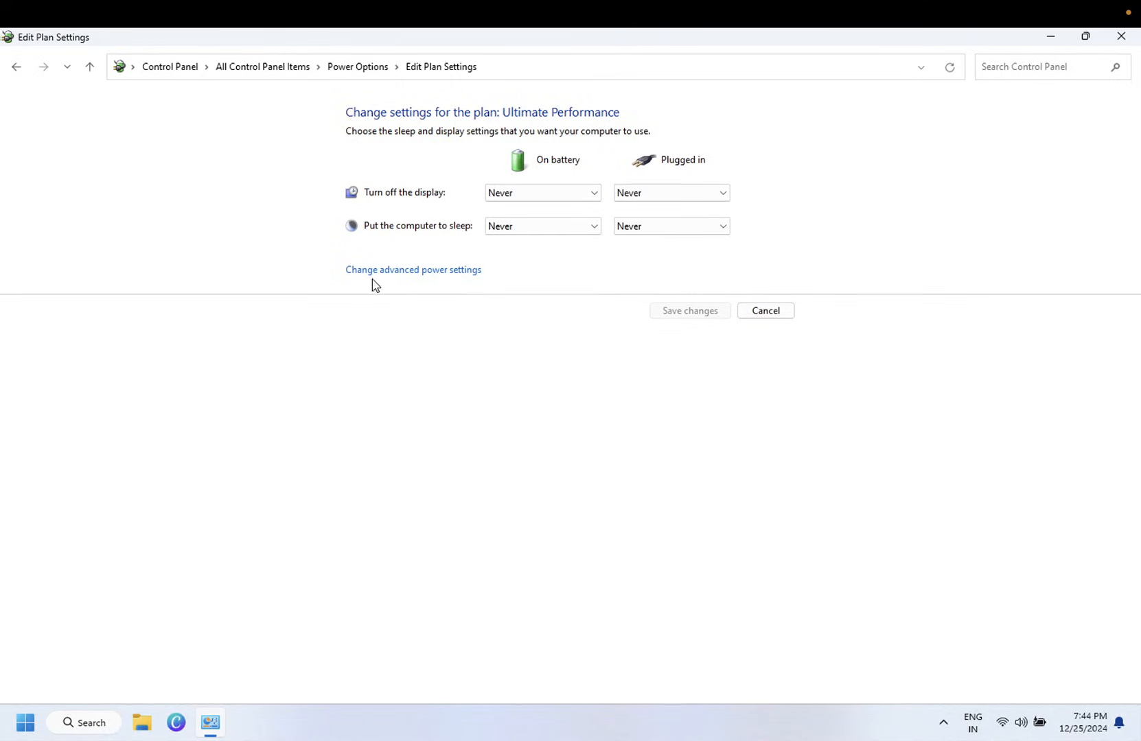
left_click(412, 270)
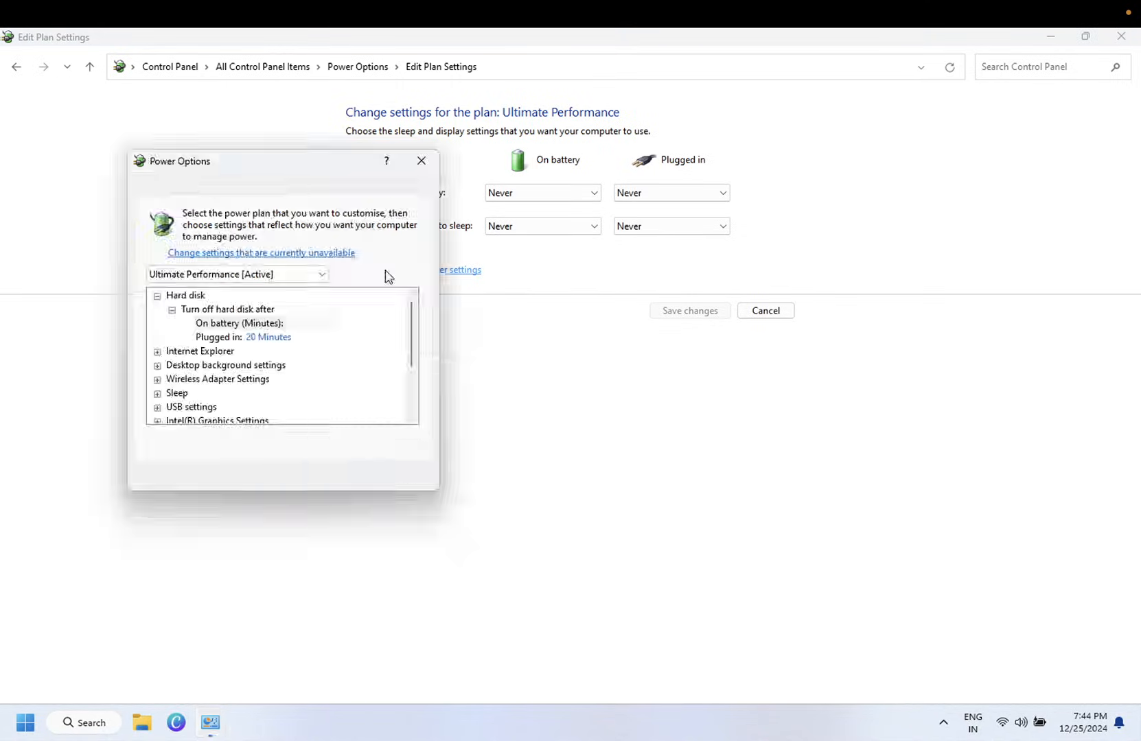
Lower Hard disk > Turn off hard disk after on battery down to Never.
left_click(237, 322)
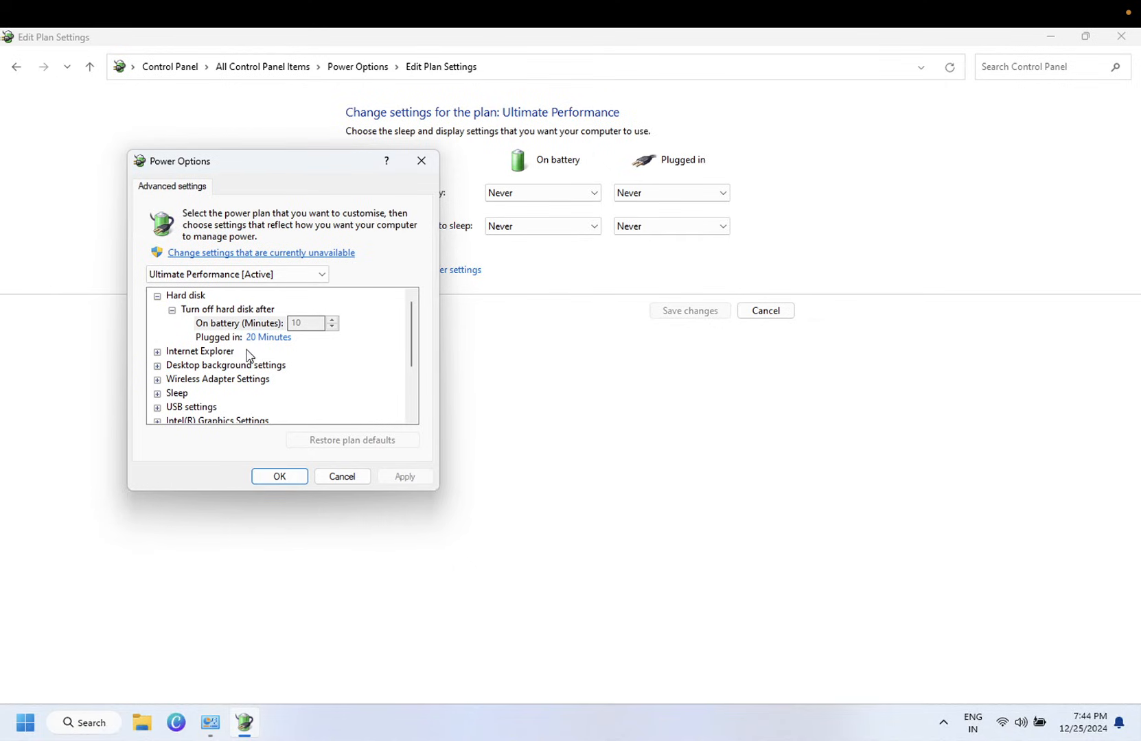
mouse_move(233, 254)
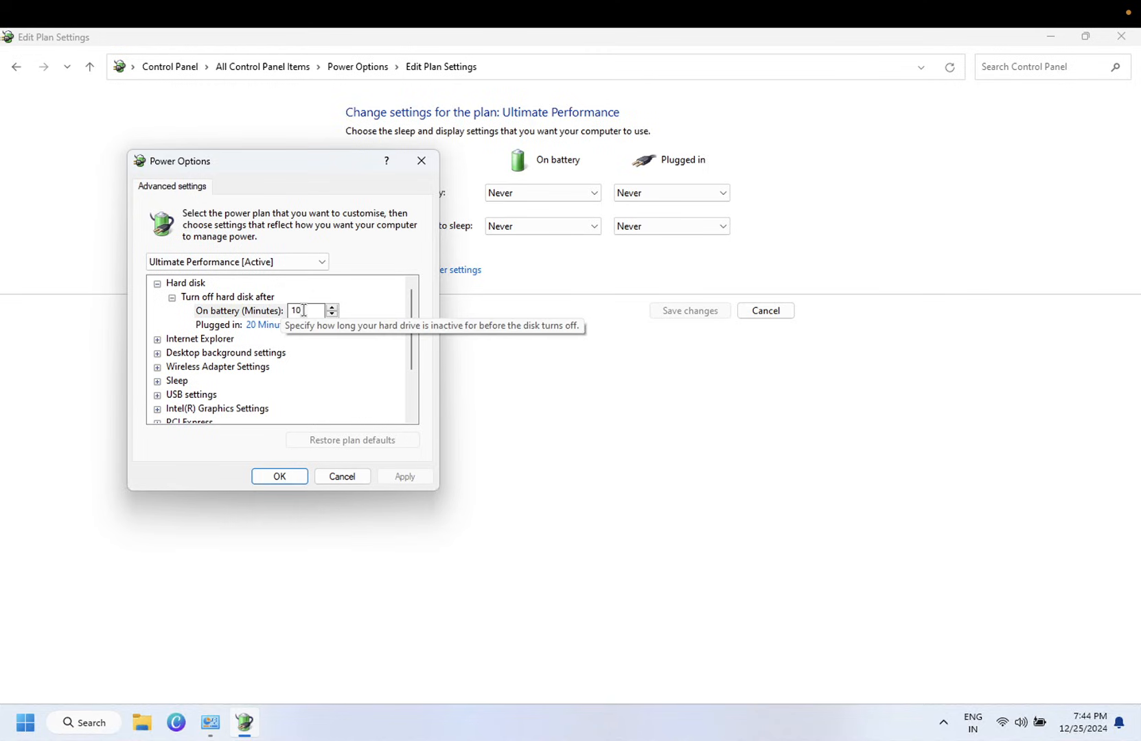
triple_click(297, 311)
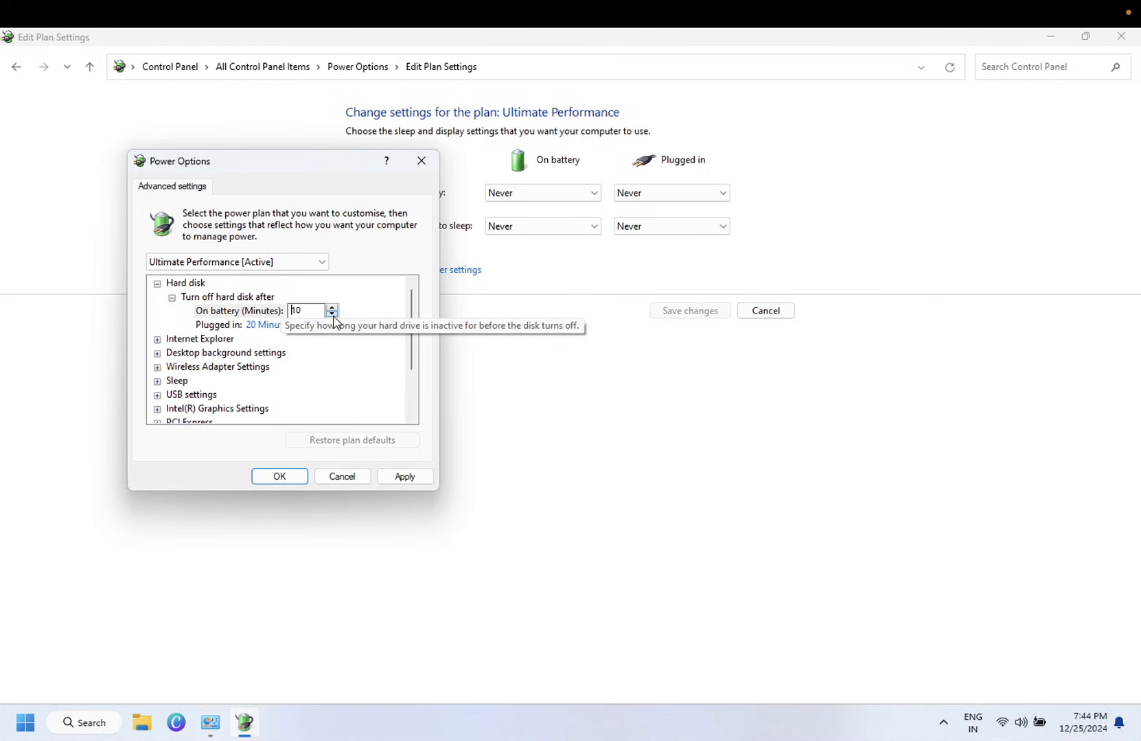
left_click(333, 313)
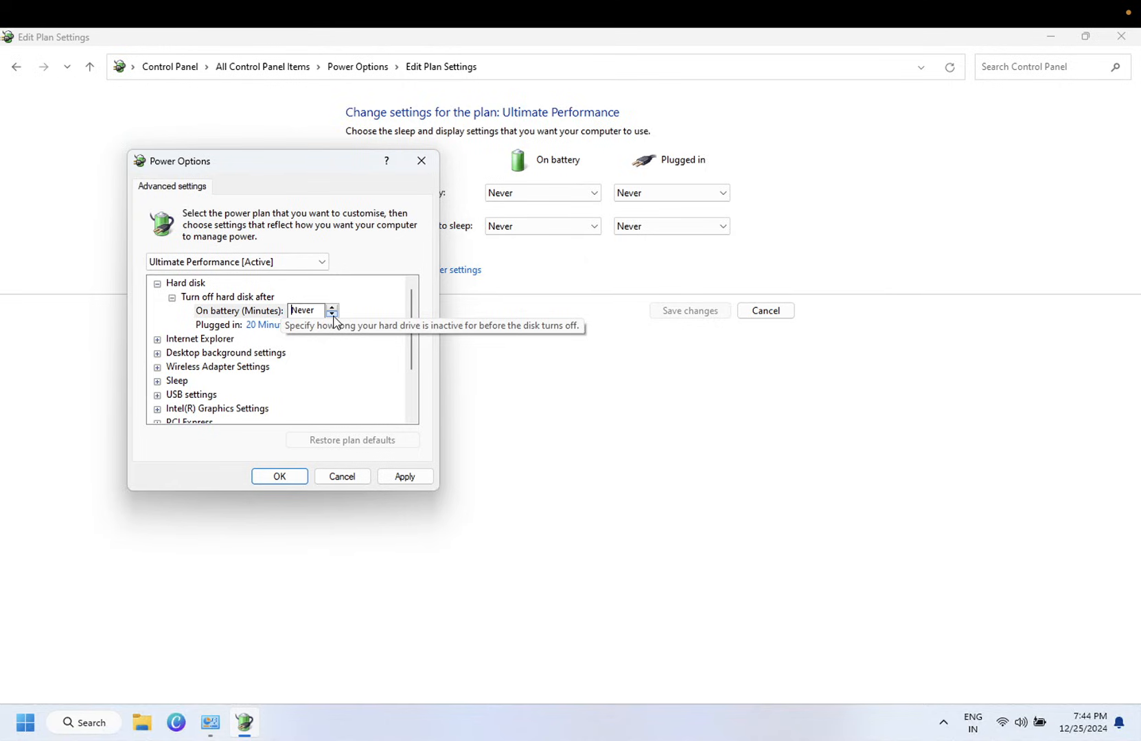
scroll("down", 3)
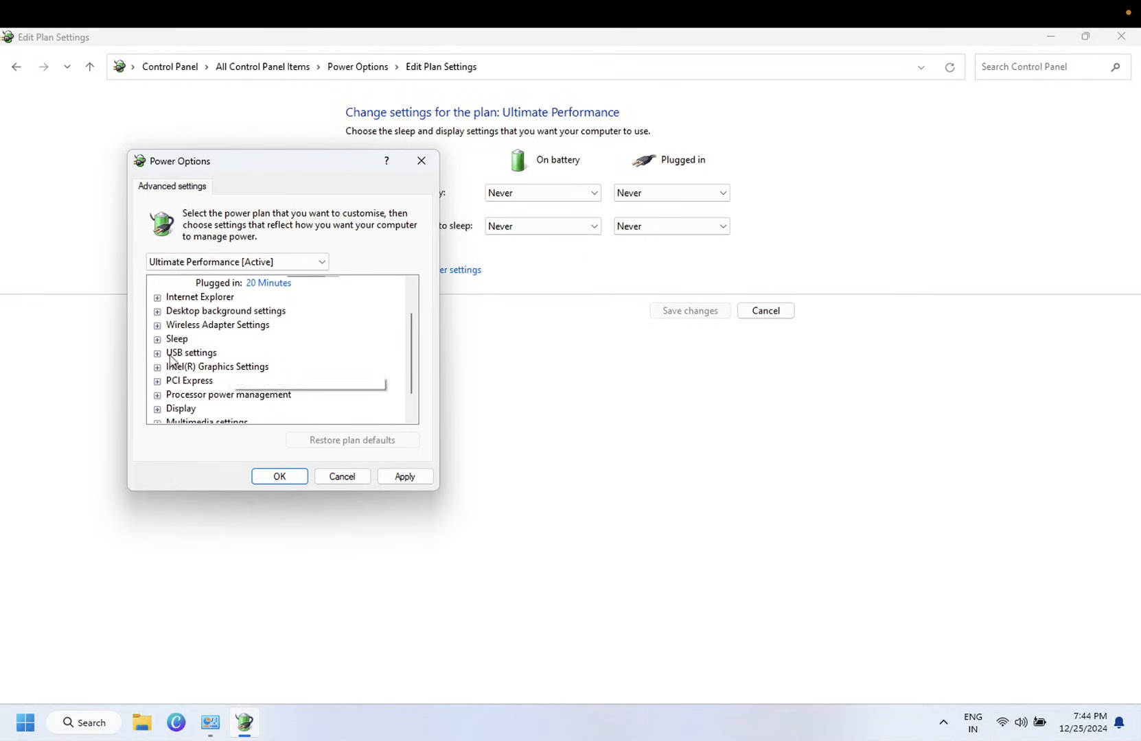
Set PCI Express Link State Power Management Off on battery and plugged in, then OK to apply.
left_click(156, 380)
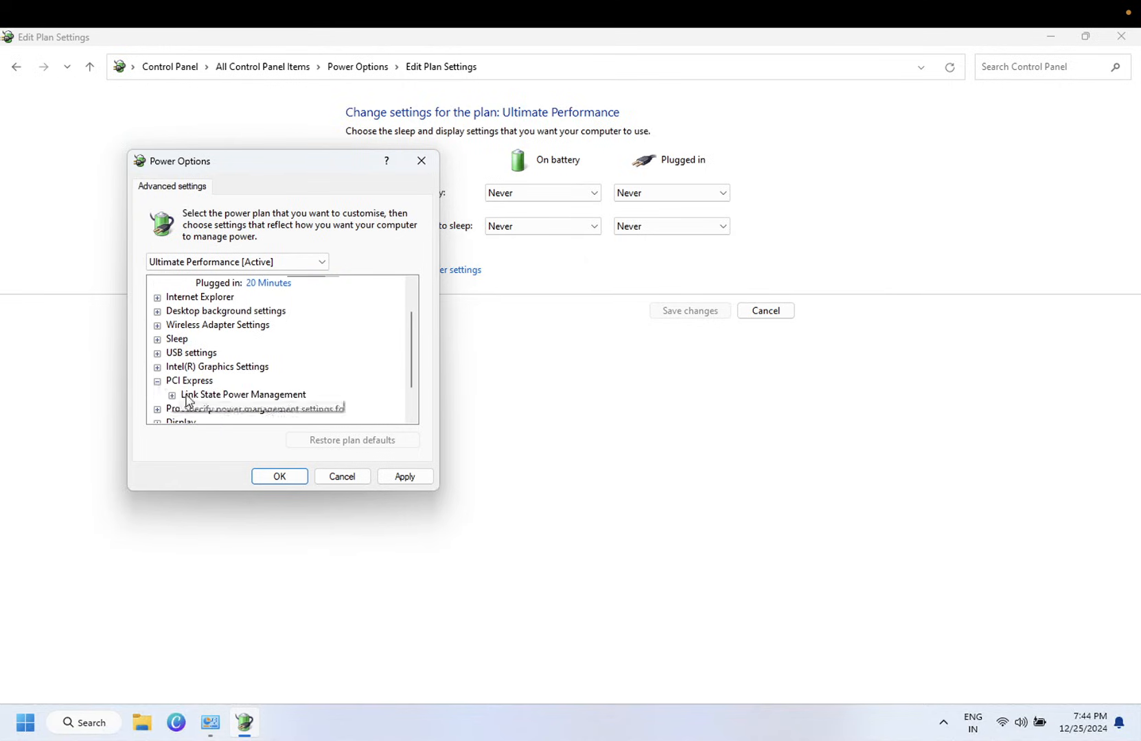
left_click(171, 393)
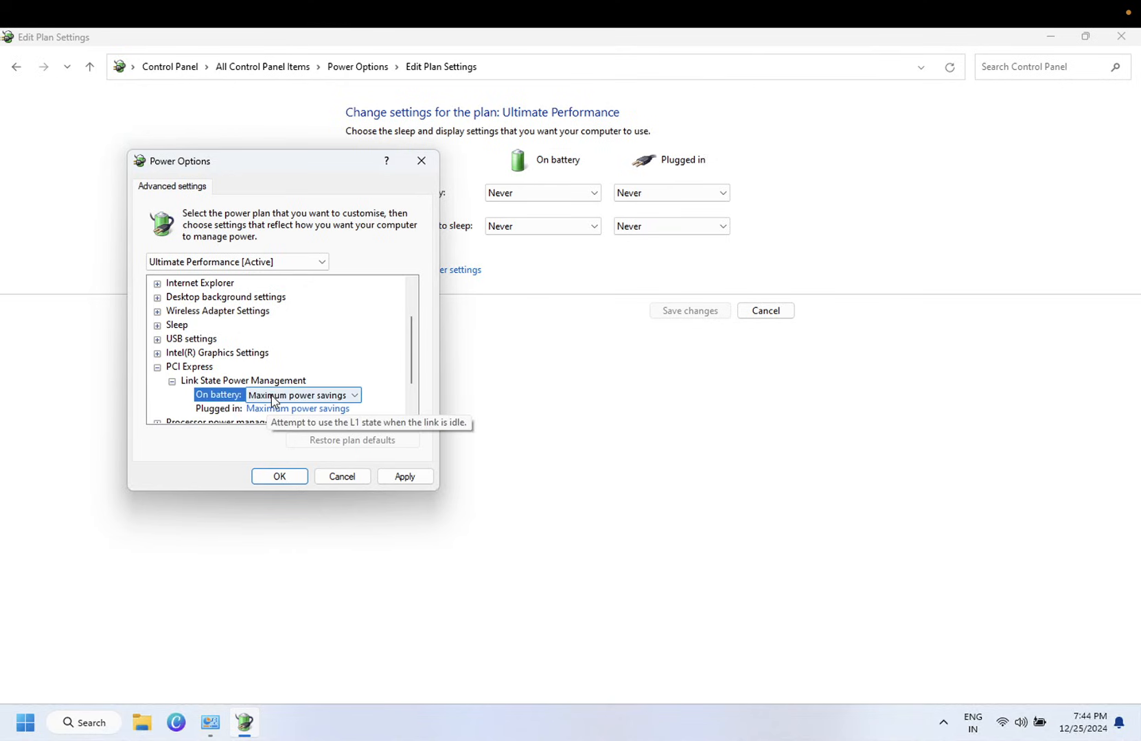
left_click(298, 394)
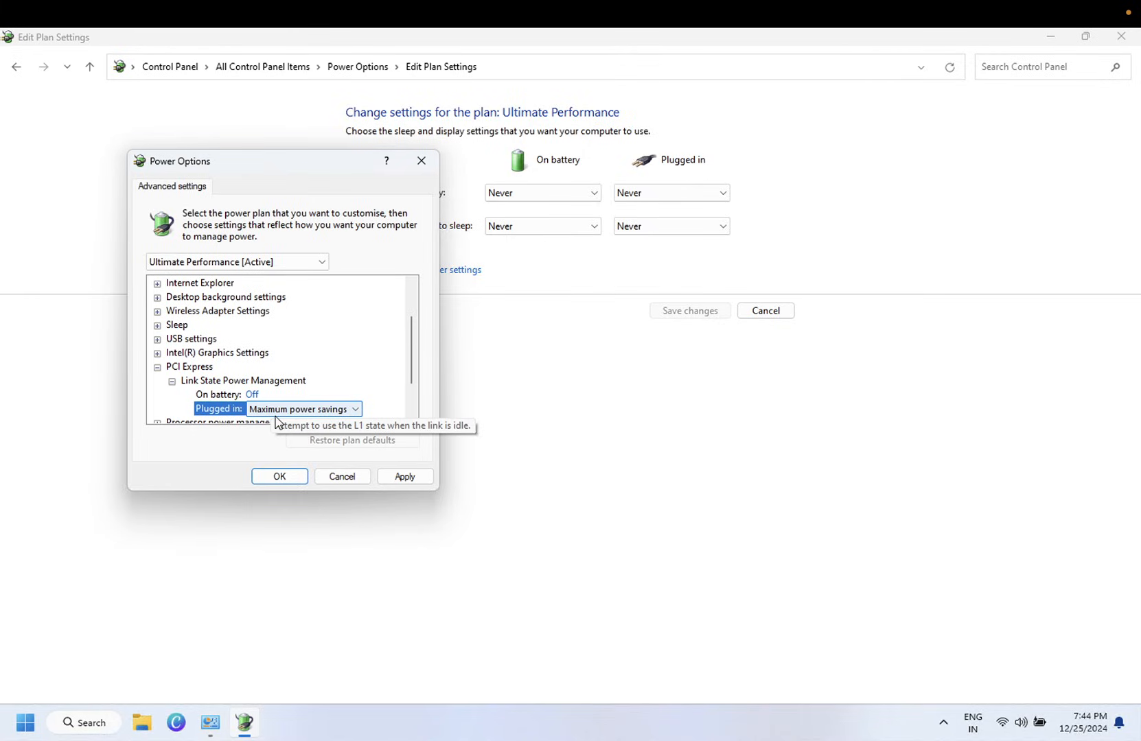
left_click(302, 408)
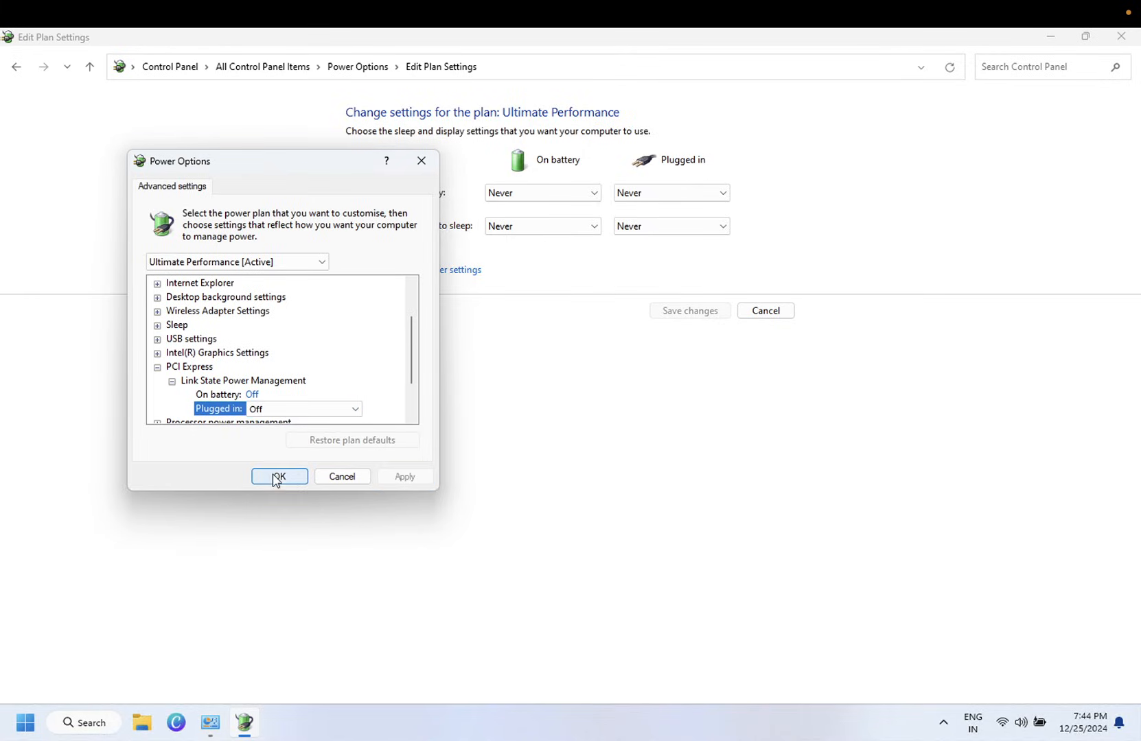
left_click(280, 476)
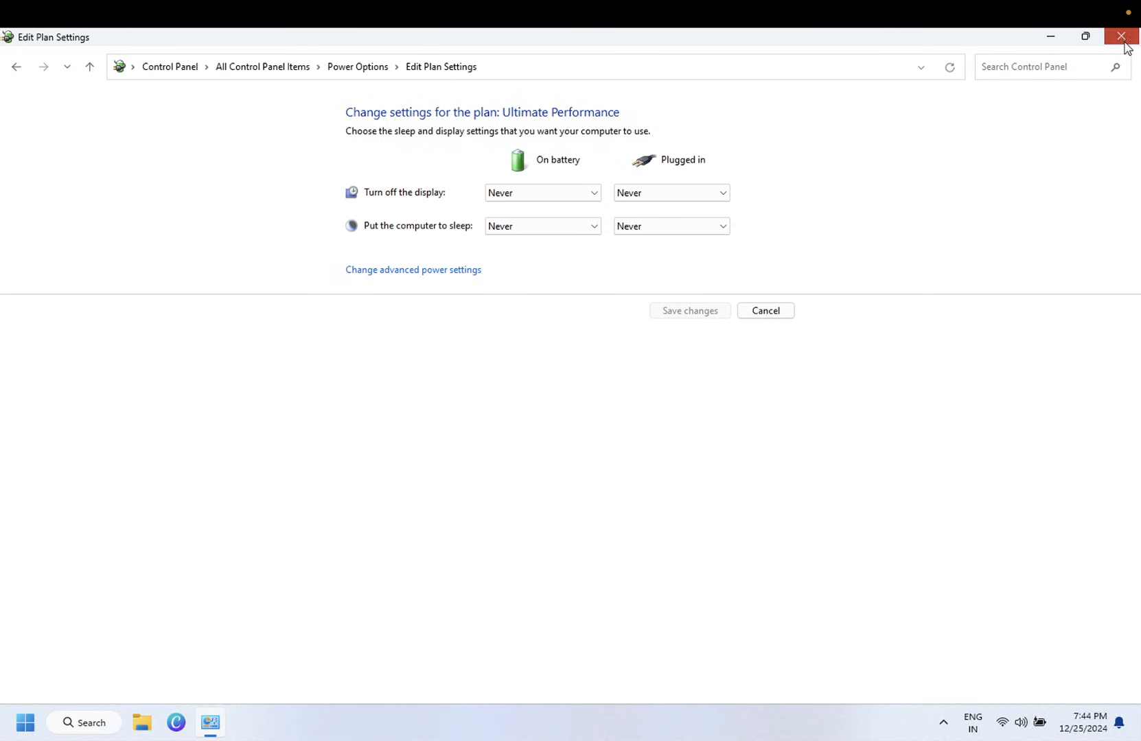
Close the Edit Plan Settings window, leaving the desktop.
left_click(1120, 36)
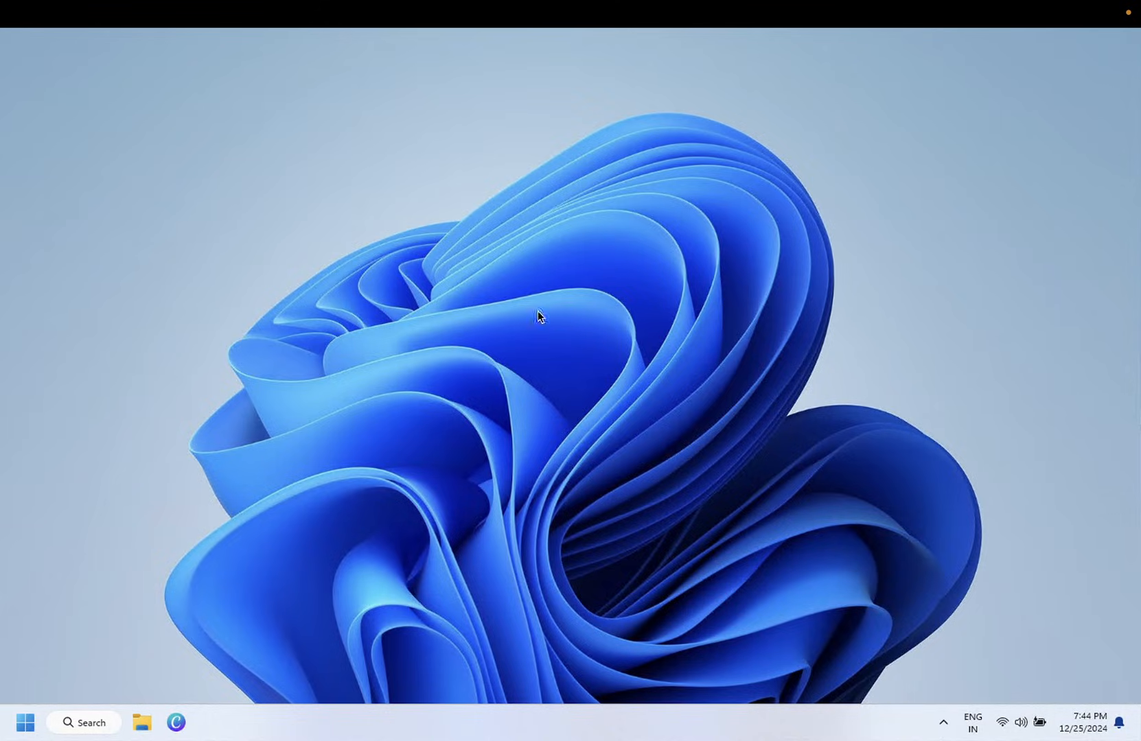
mouse_move(520, 332)
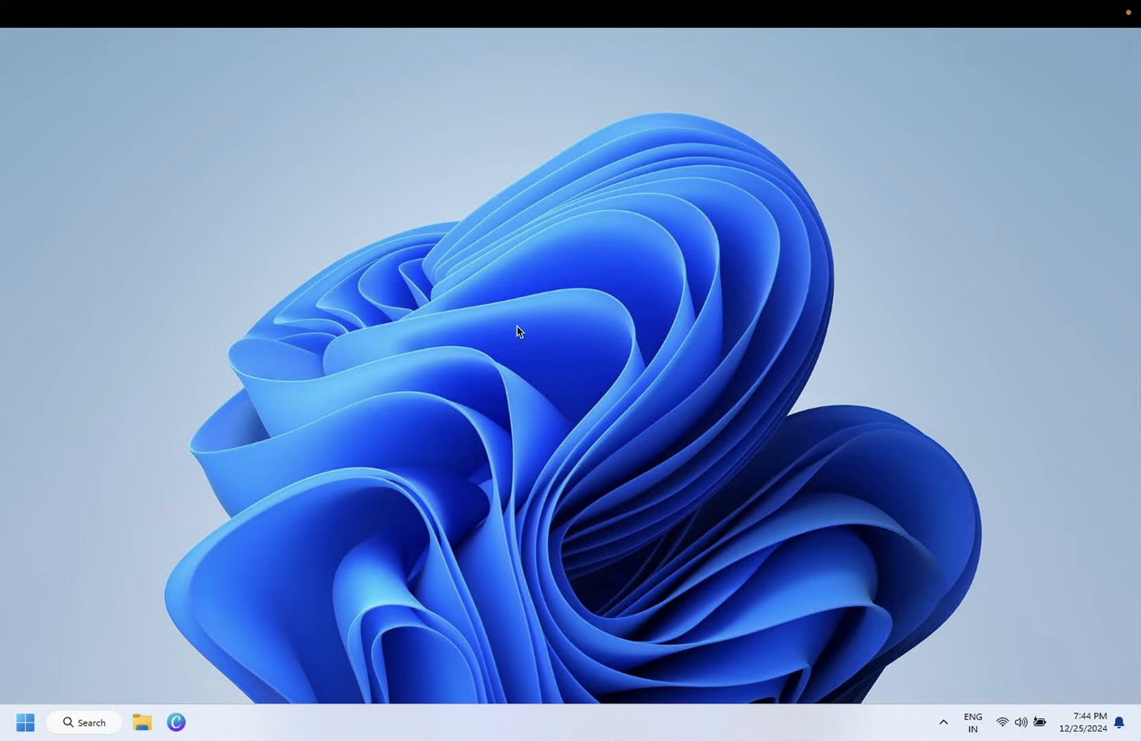
mouse_move(491, 339)
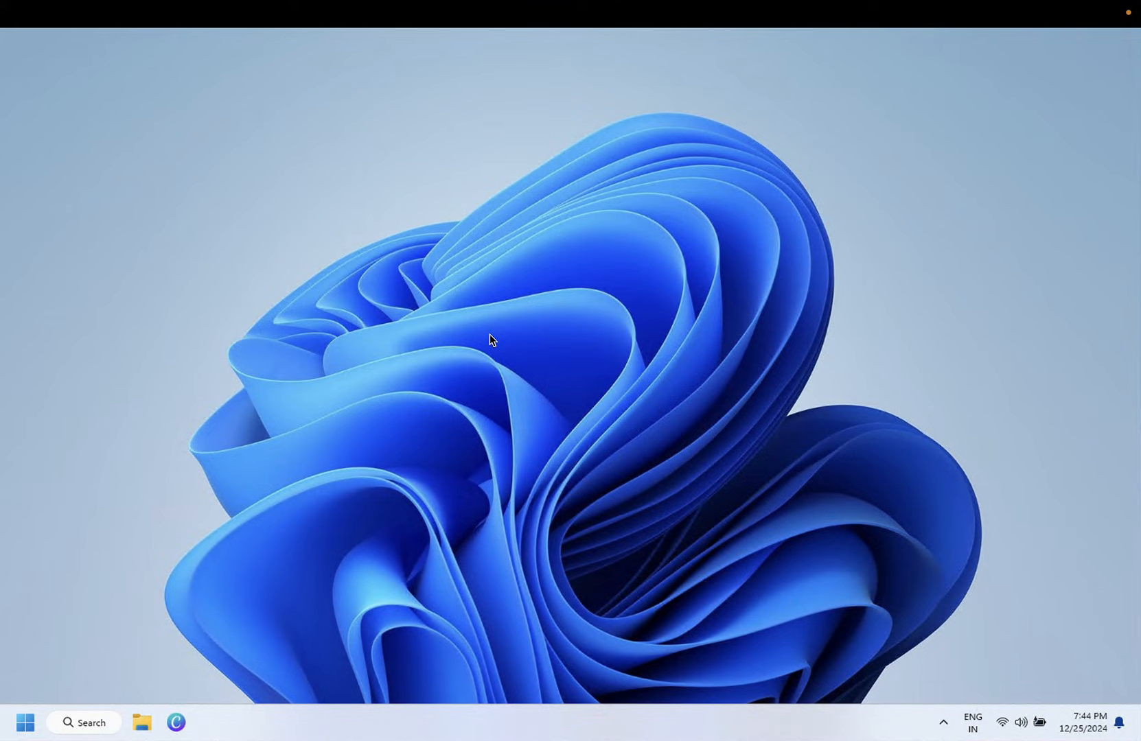
mouse_move(520, 318)
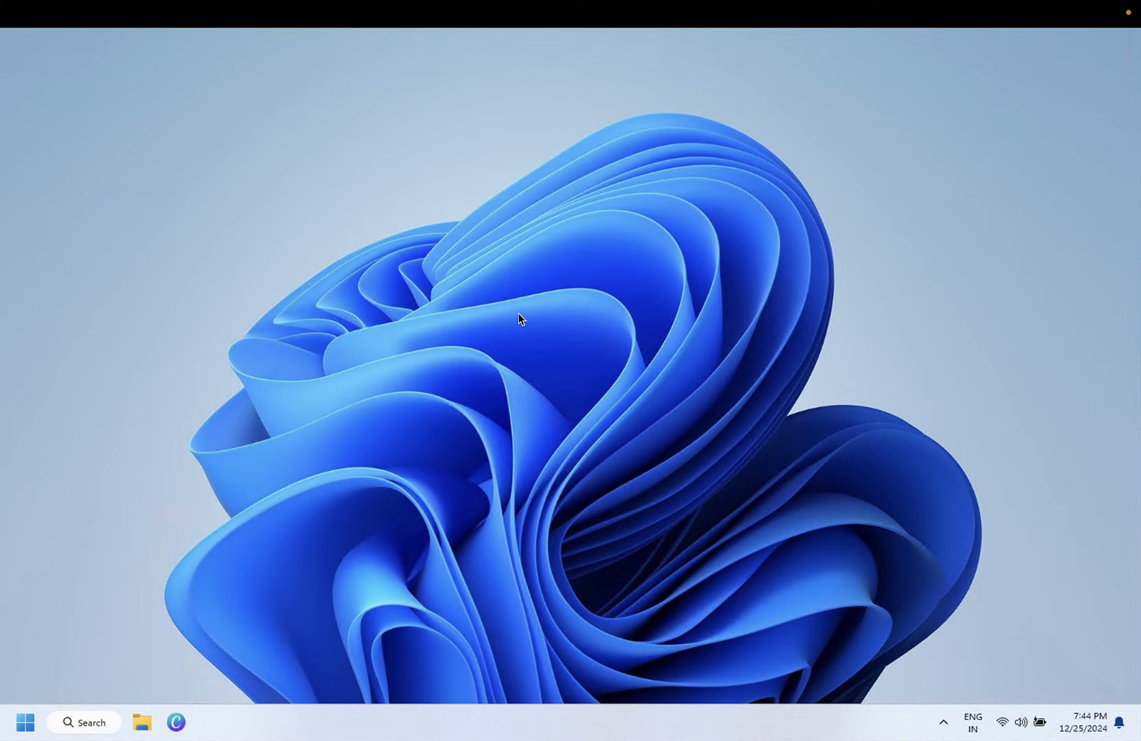